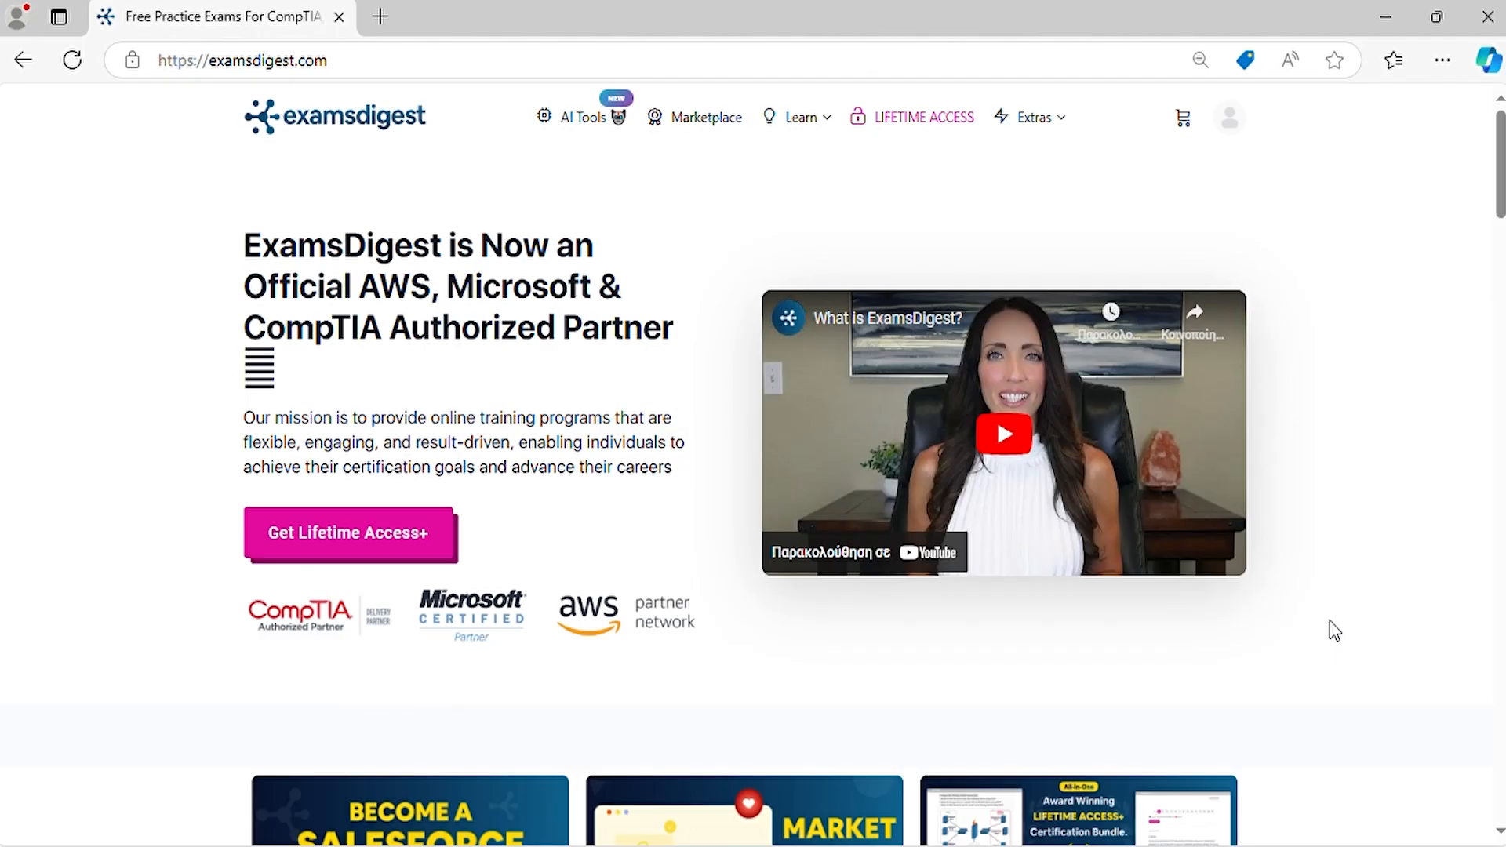
Browse all paths and choose the Certified Entry-Level Python Programmer (PCEP) simulator card
{"action": "scroll", "scroll_direction": "down", "scroll_amount": 3}
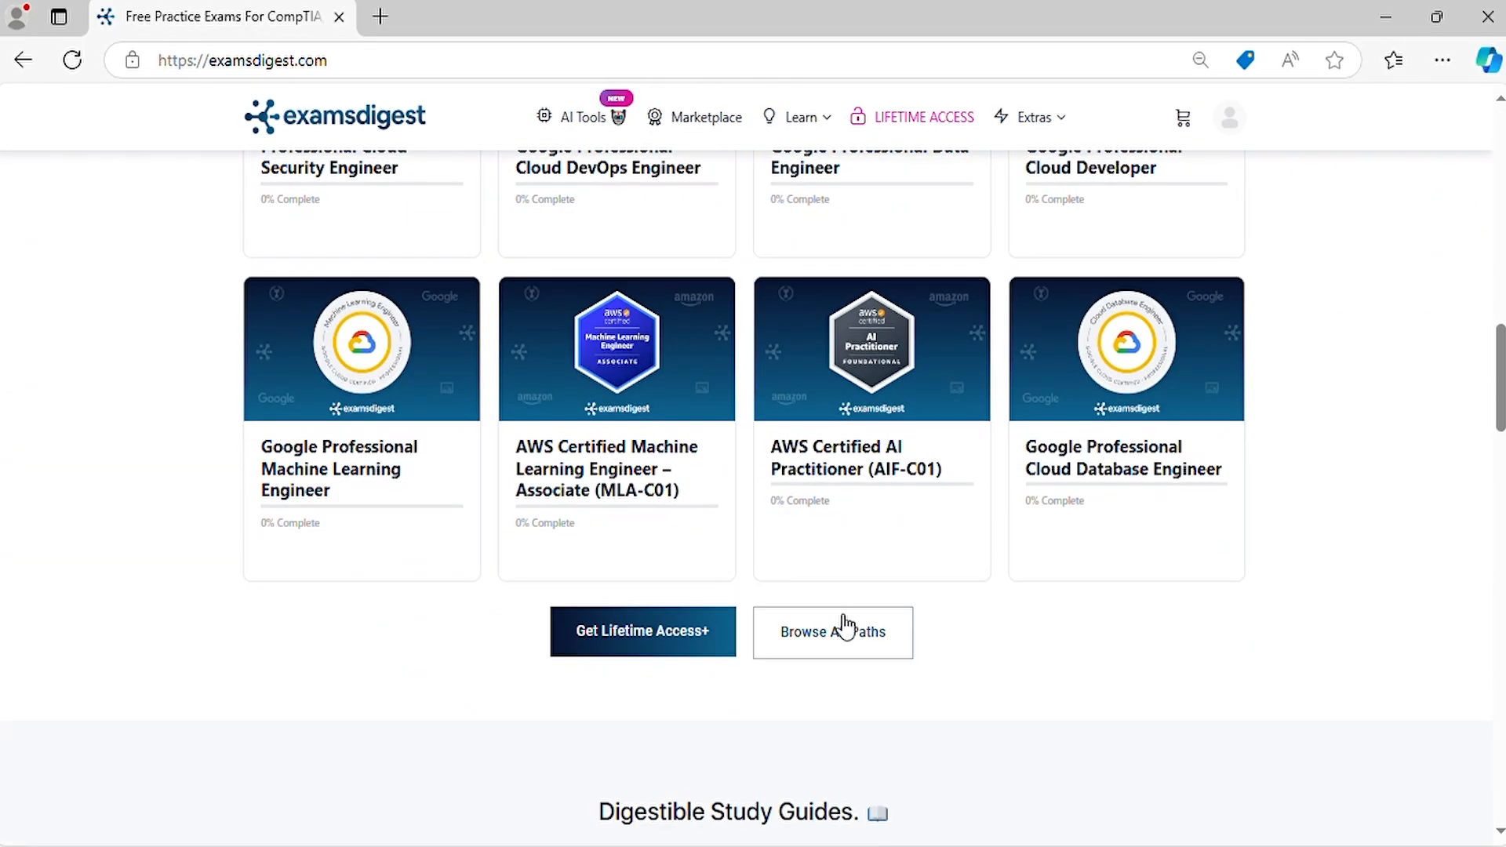
{"action": "left_click", "coordinate": [832, 632]}
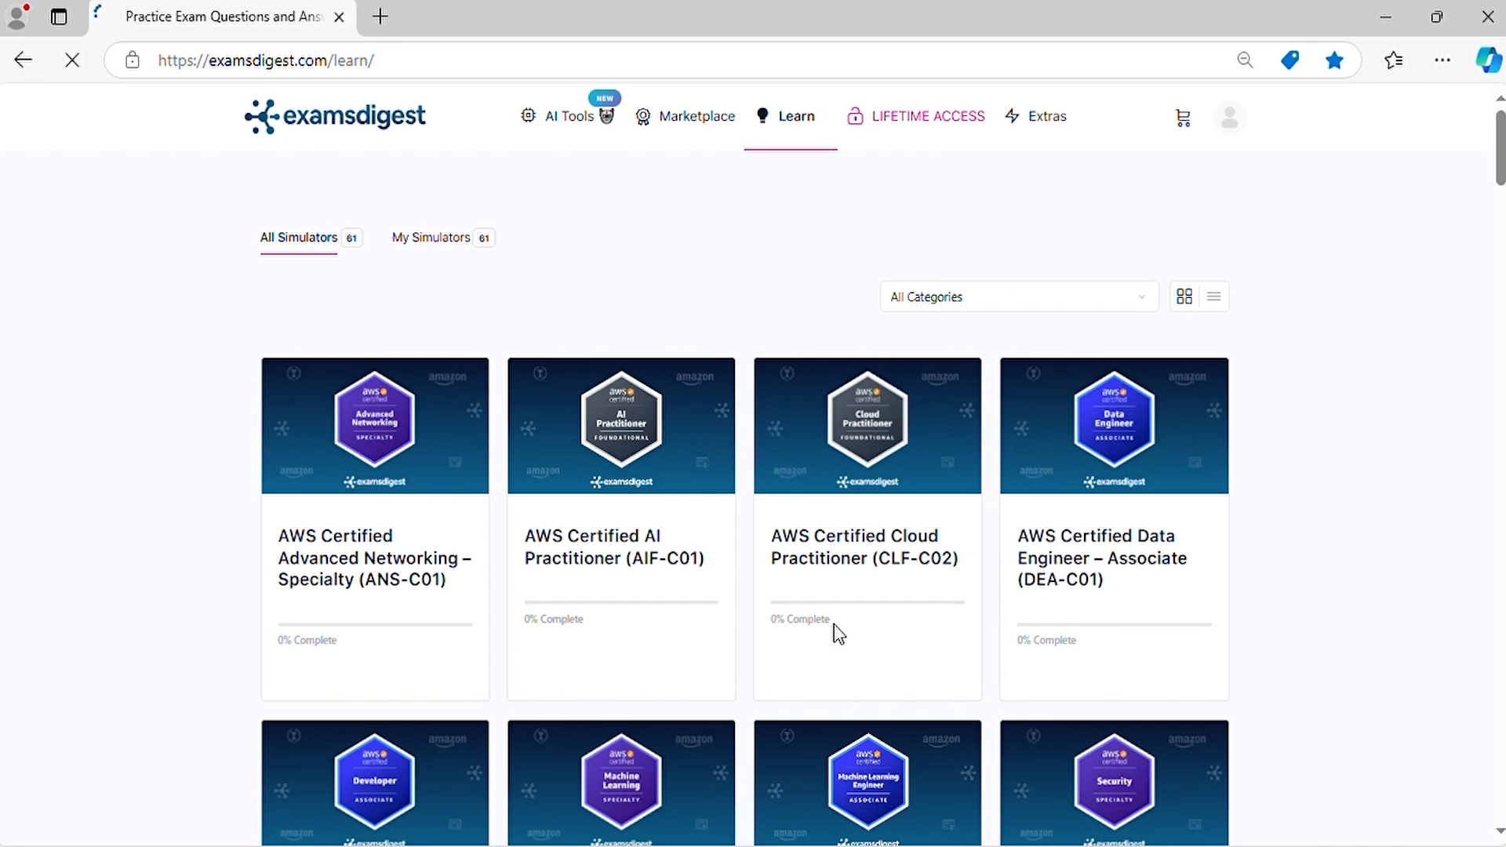
{"action": "scroll", "scroll_direction": "down", "scroll_amount": 3}
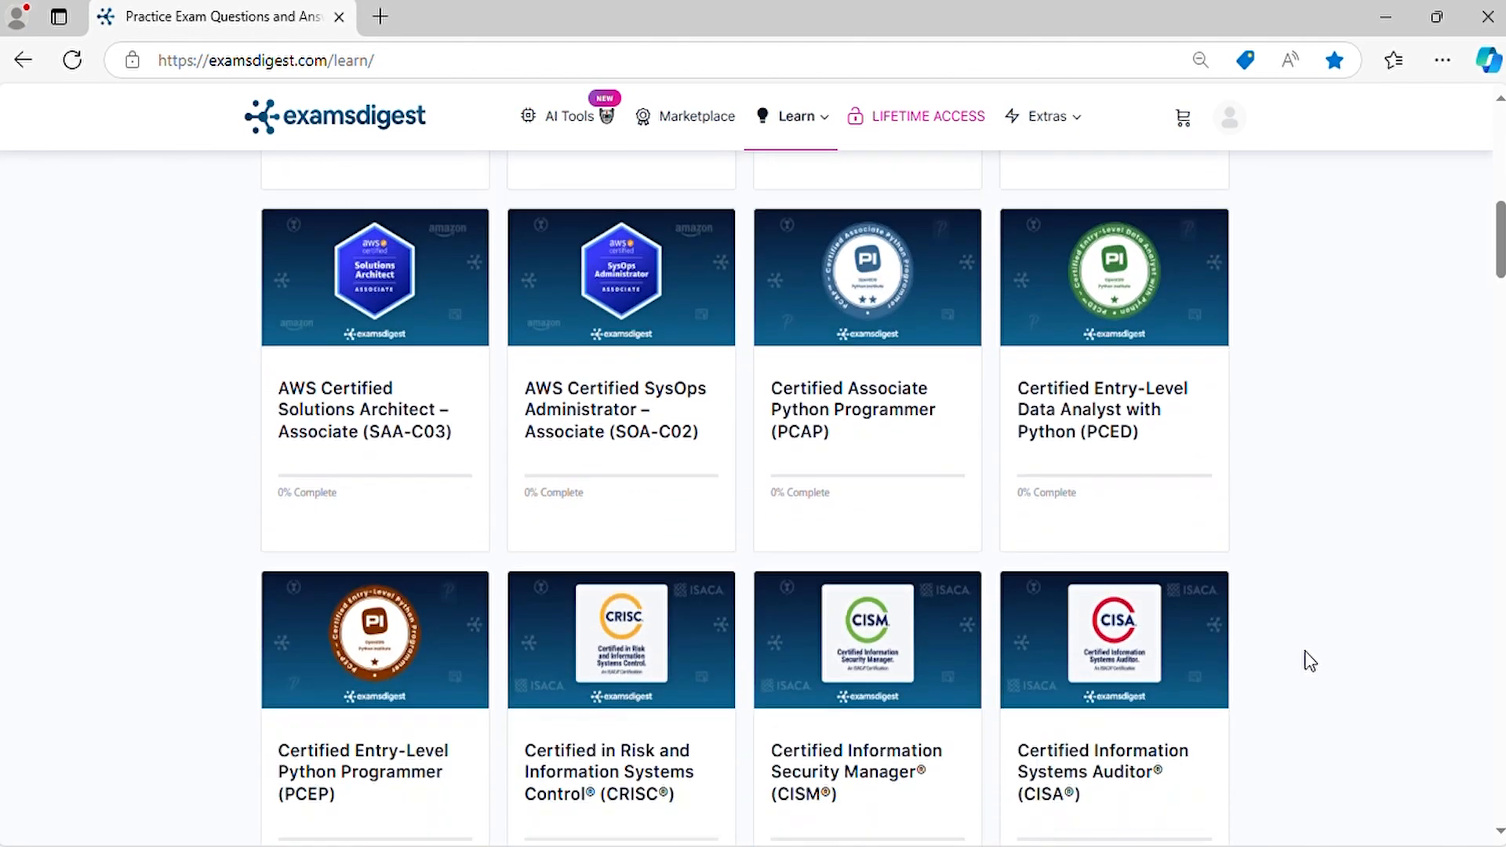
{"action": "scroll", "scroll_direction": "down", "scroll_amount": 3}
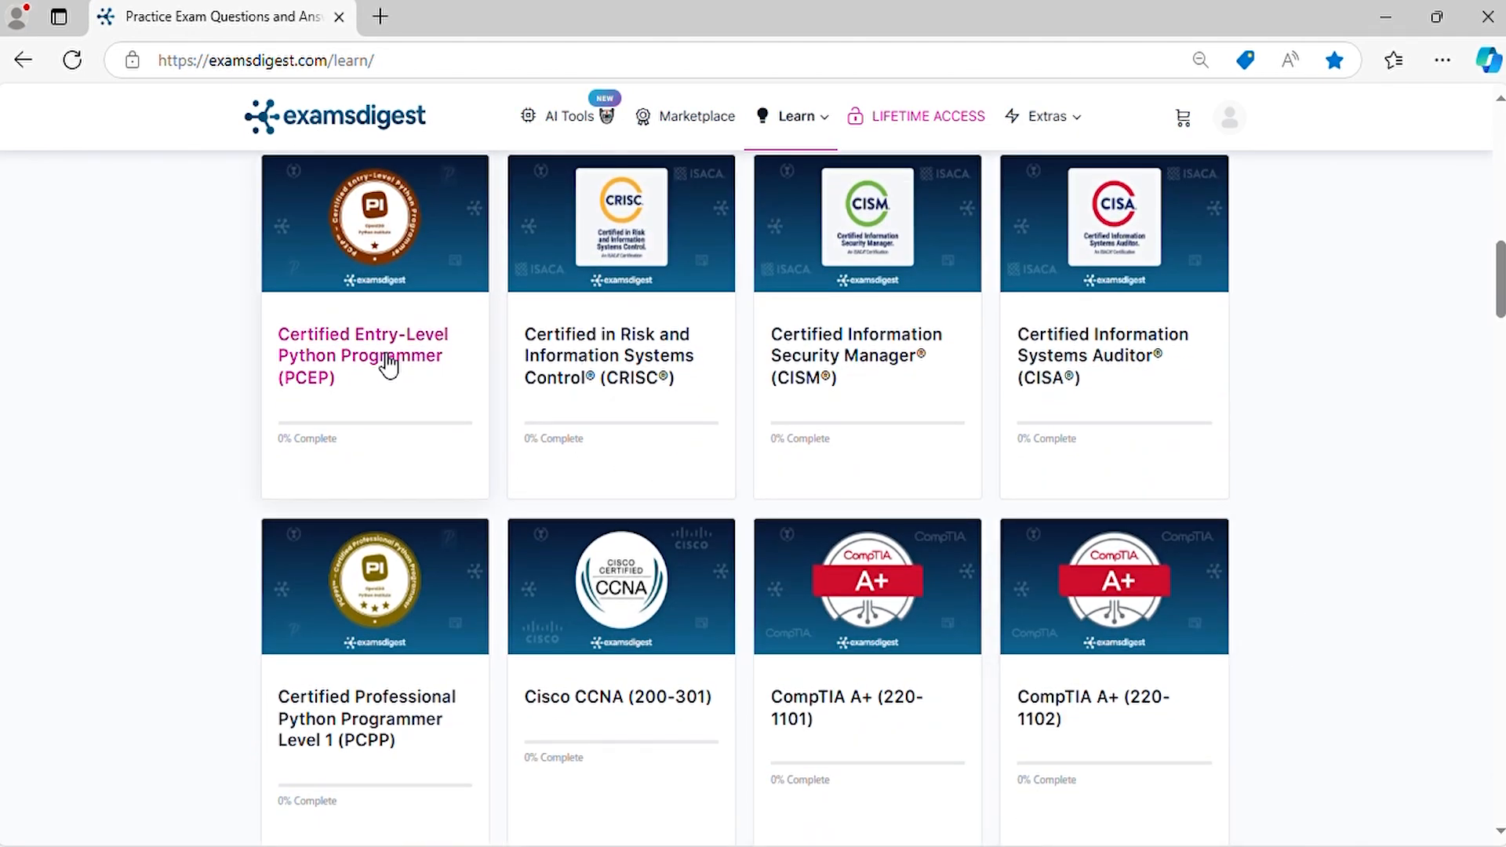
{"action": "left_click", "coordinate": [362, 355]}
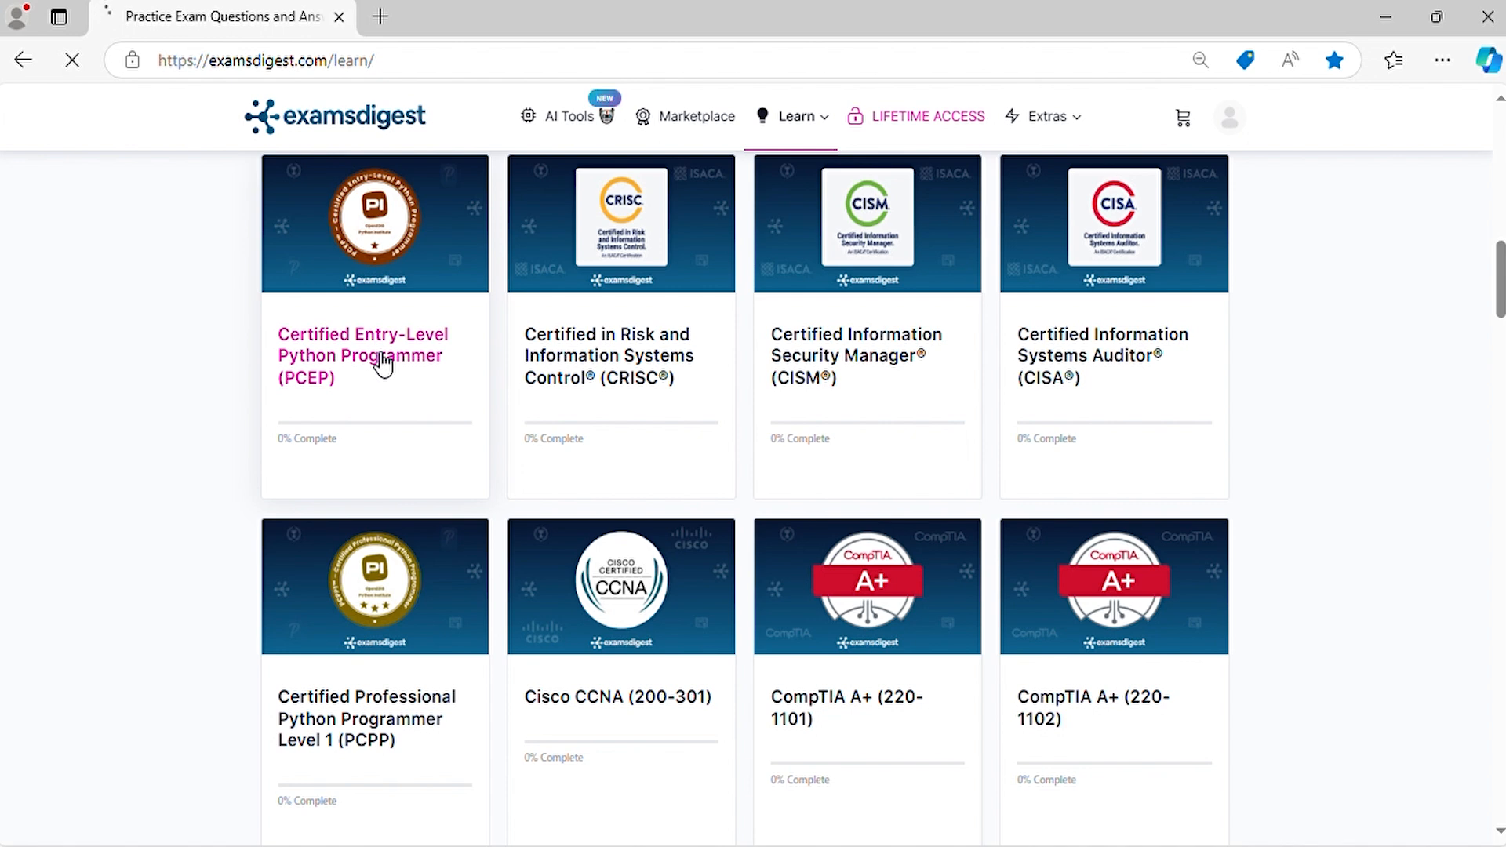
Select Chapter 1 and load its Computer Programming and Python Fundamentals quiz page
{"action": "left_click", "coordinate": [362, 355]}
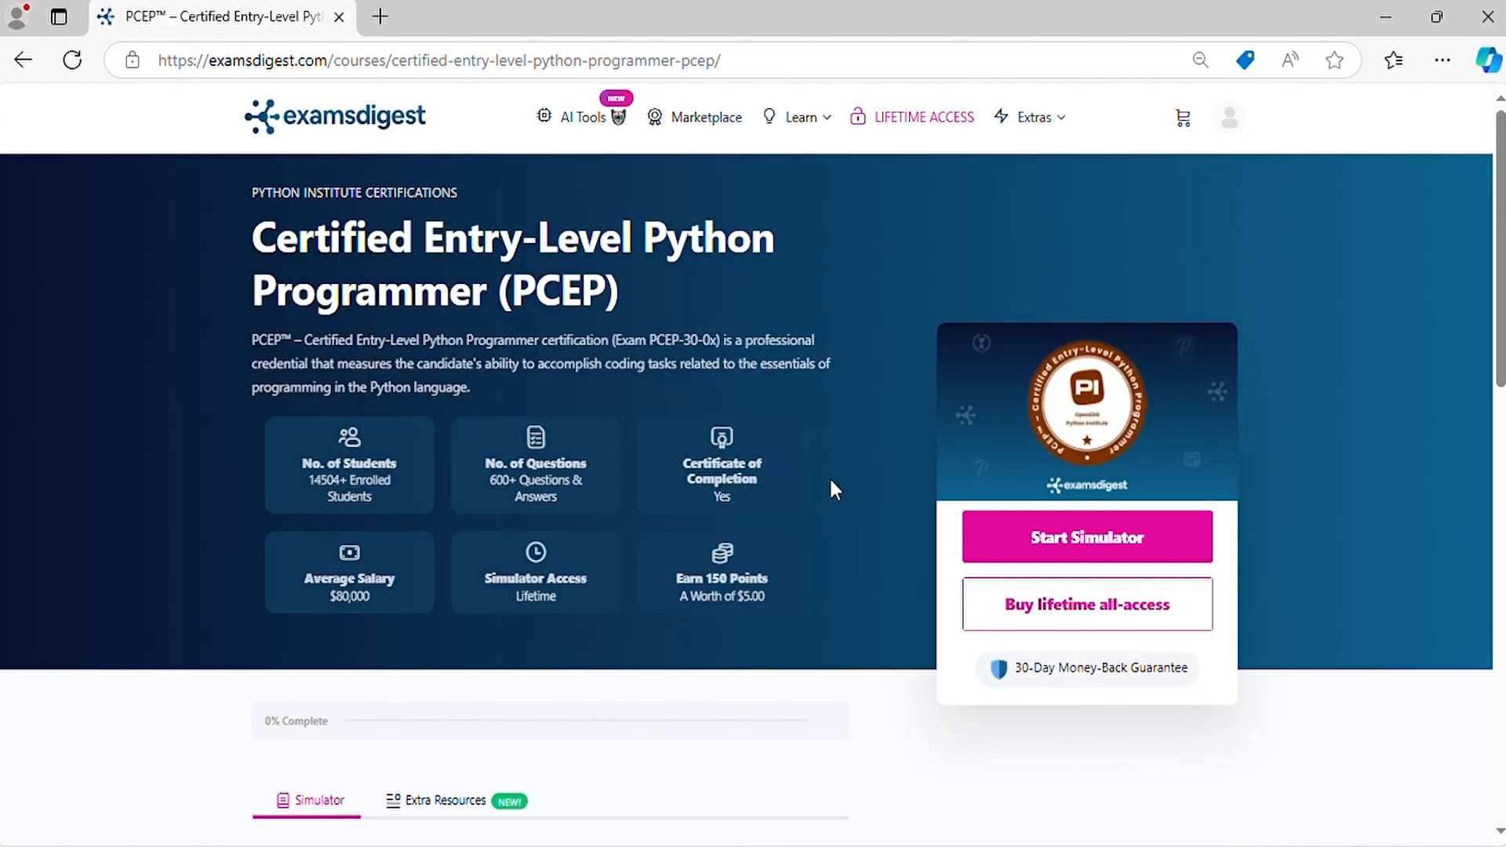
{"action": "scroll", "scroll_direction": "down", "scroll_amount": 3}
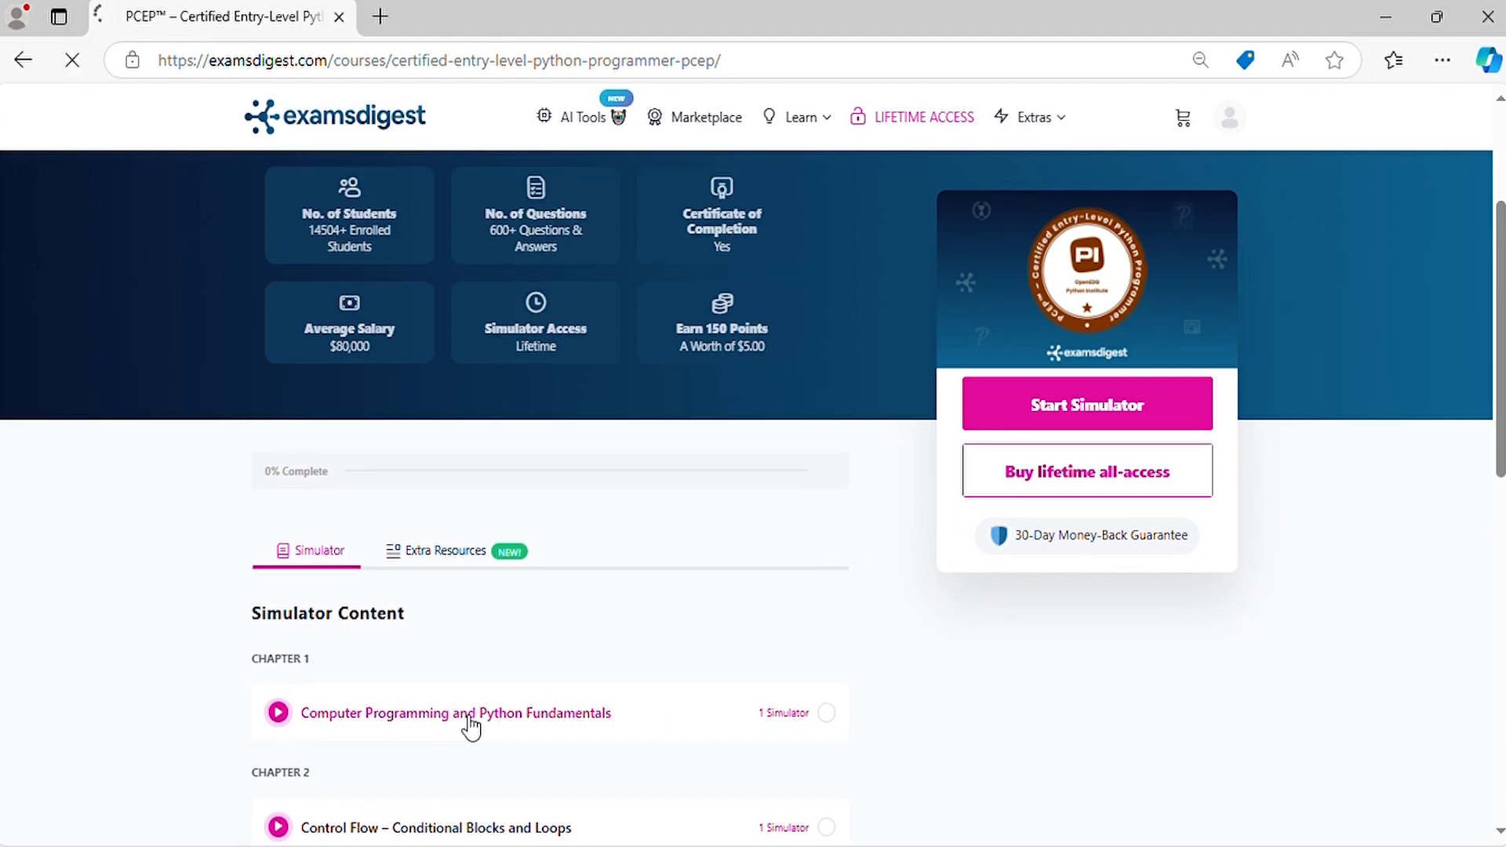
{"action": "left_click", "coordinate": [455, 712]}
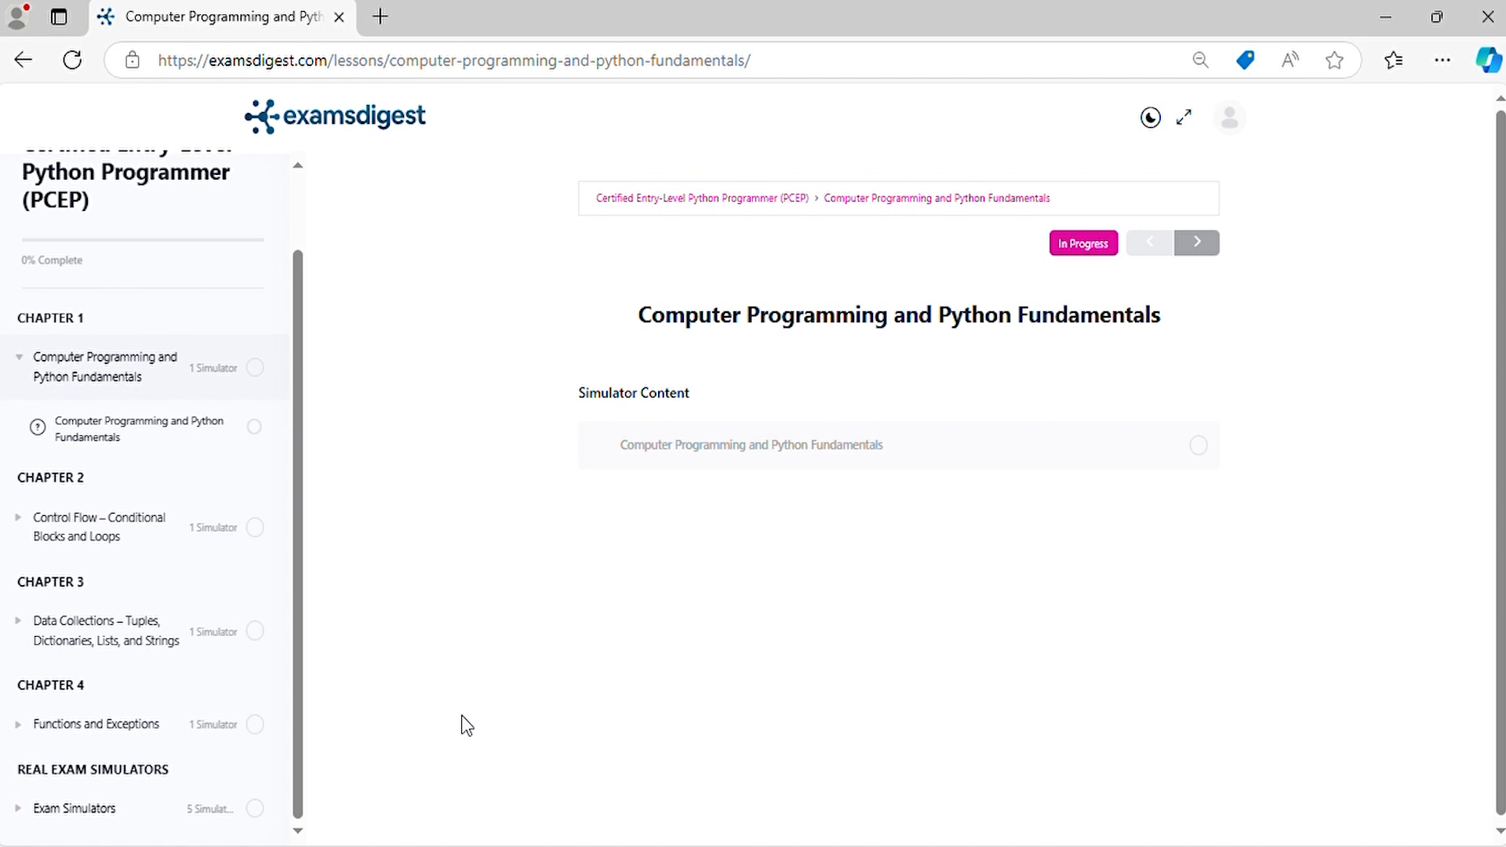
{"action": "left_click", "coordinate": [751, 444]}
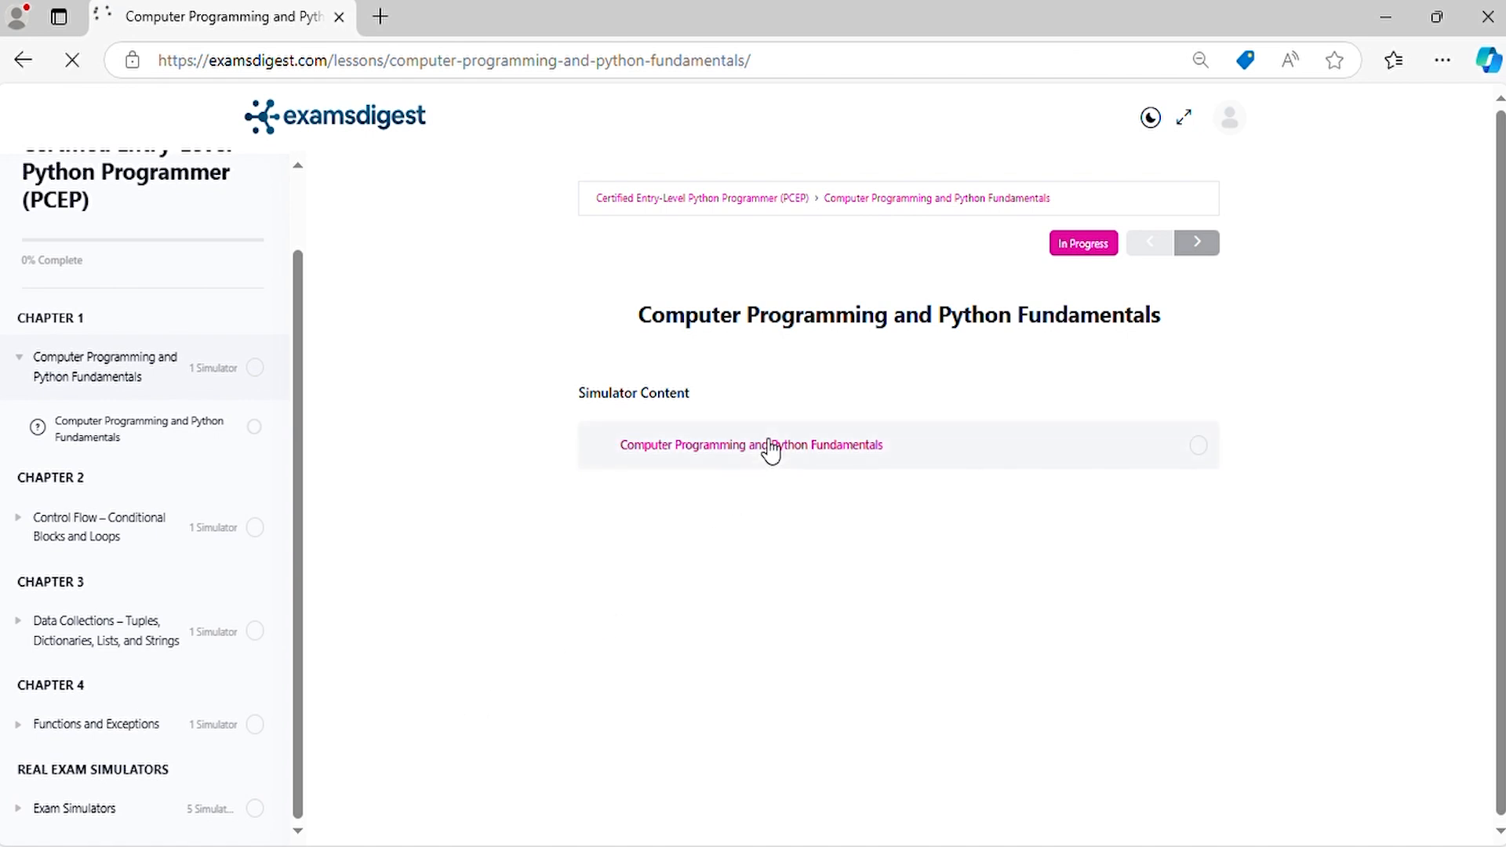
{"action": "left_click", "coordinate": [752, 444]}
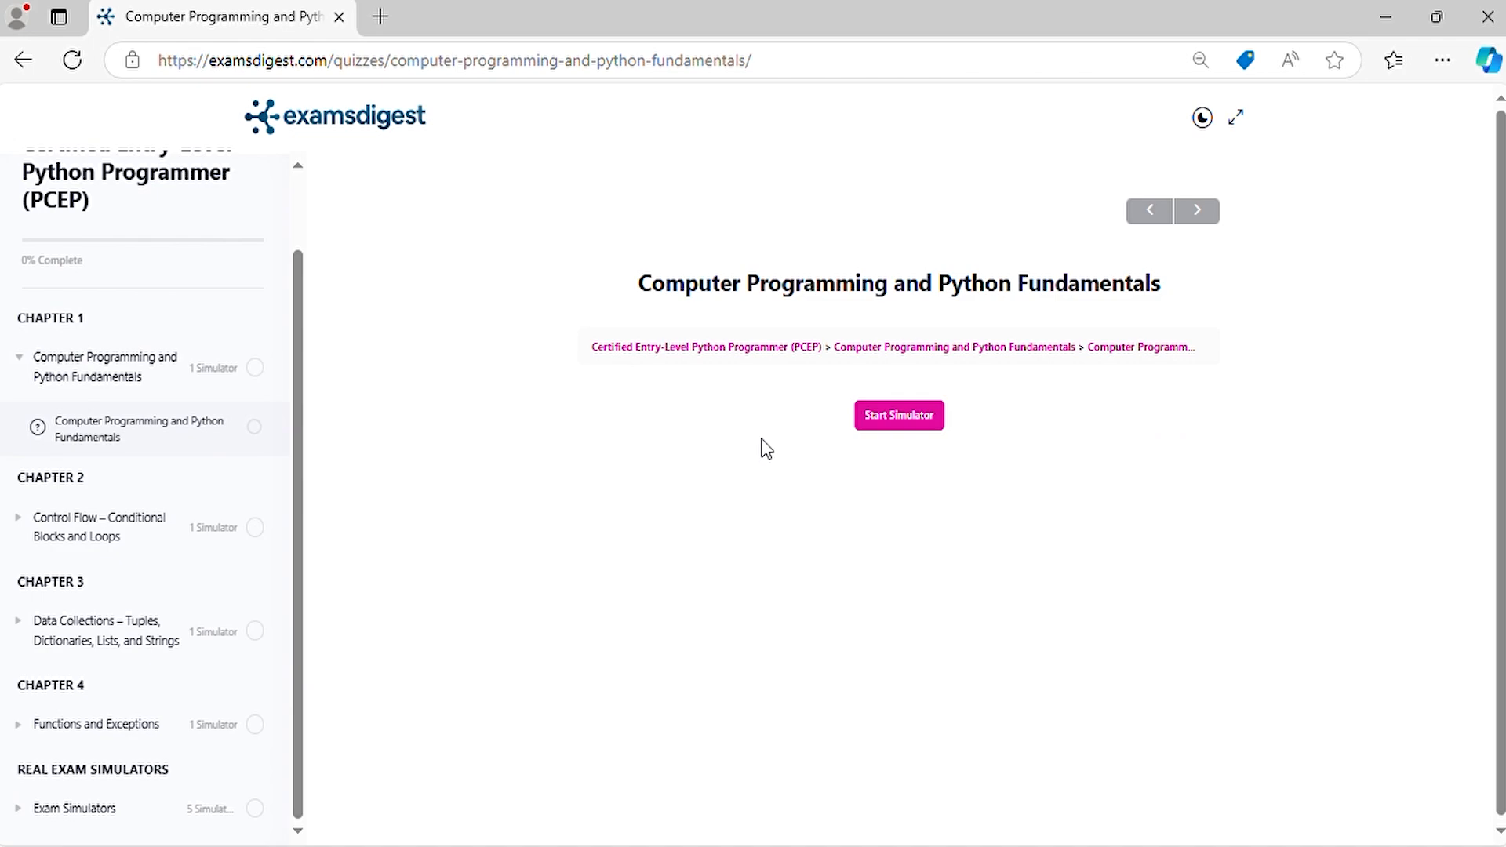
Start the 90-question simulator and advance unanswered to question 5 on uninitialized variables
{"action": "left_click", "coordinate": [897, 414]}
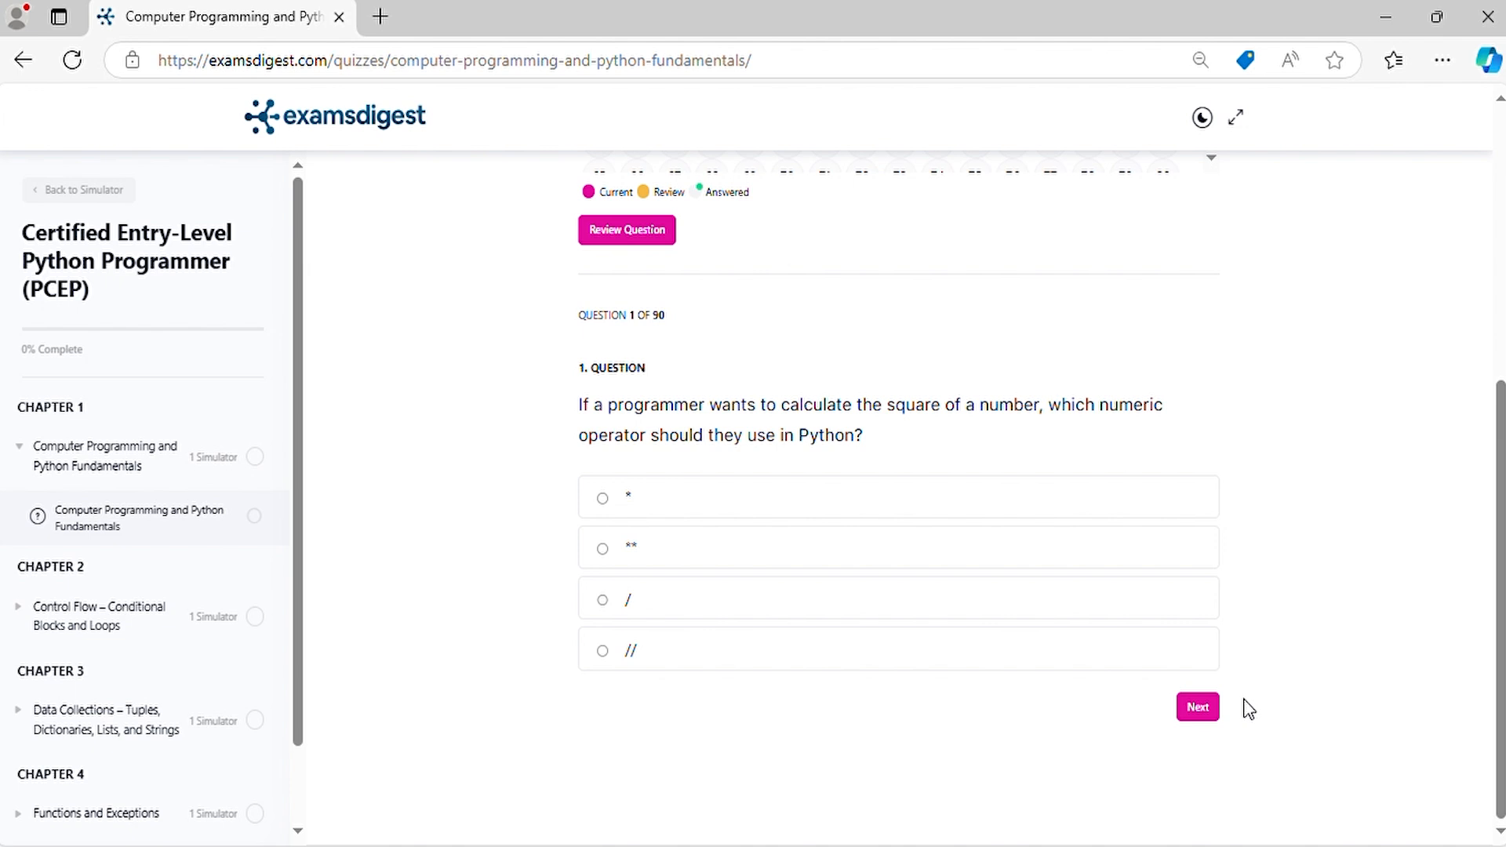
{"action": "mouse_move", "coordinate": [1196, 709]}
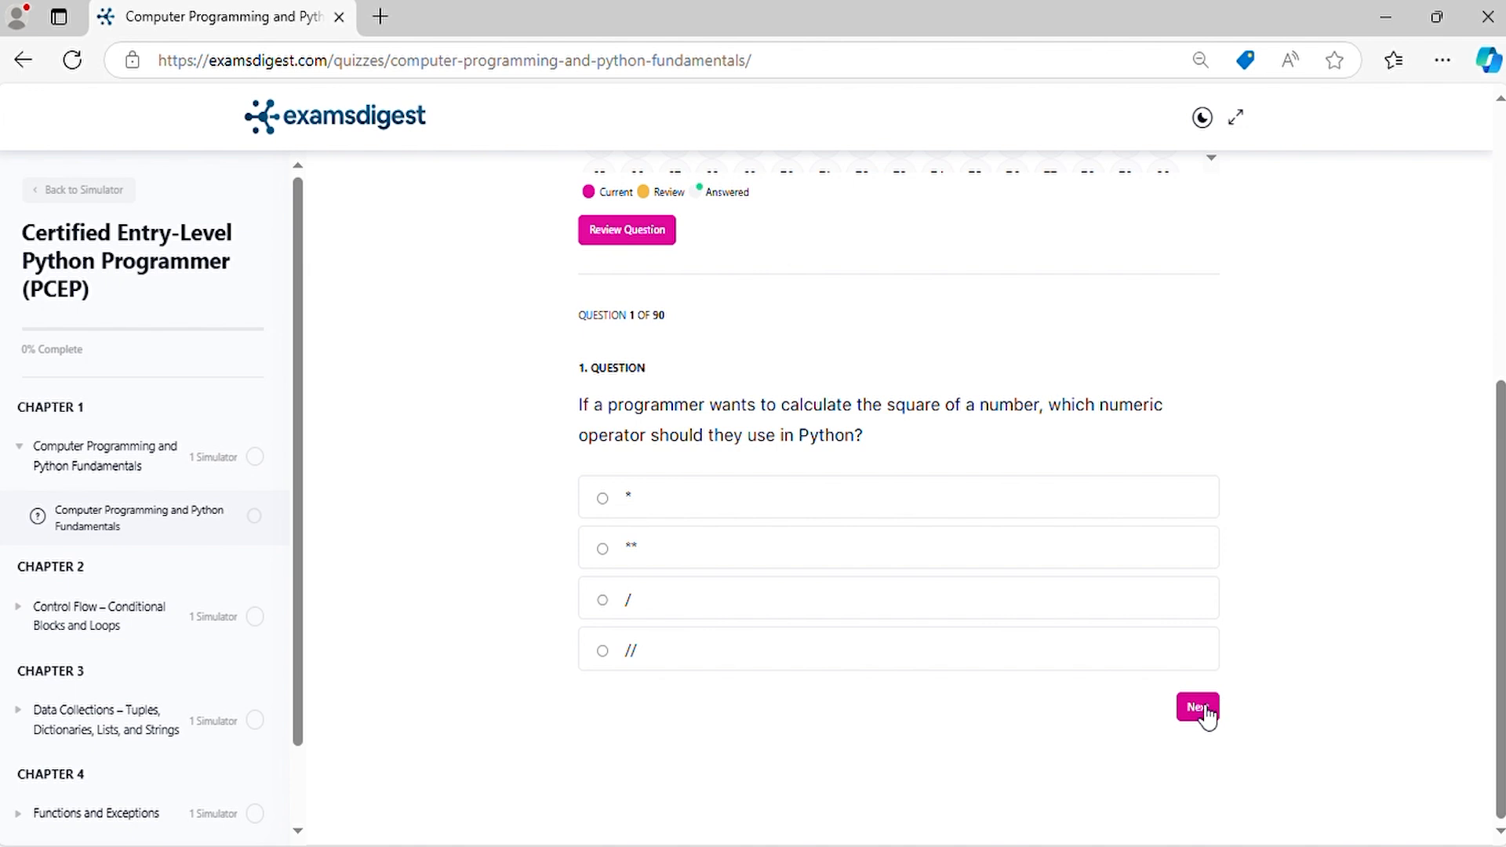
{"action": "left_click", "coordinate": [1196, 708]}
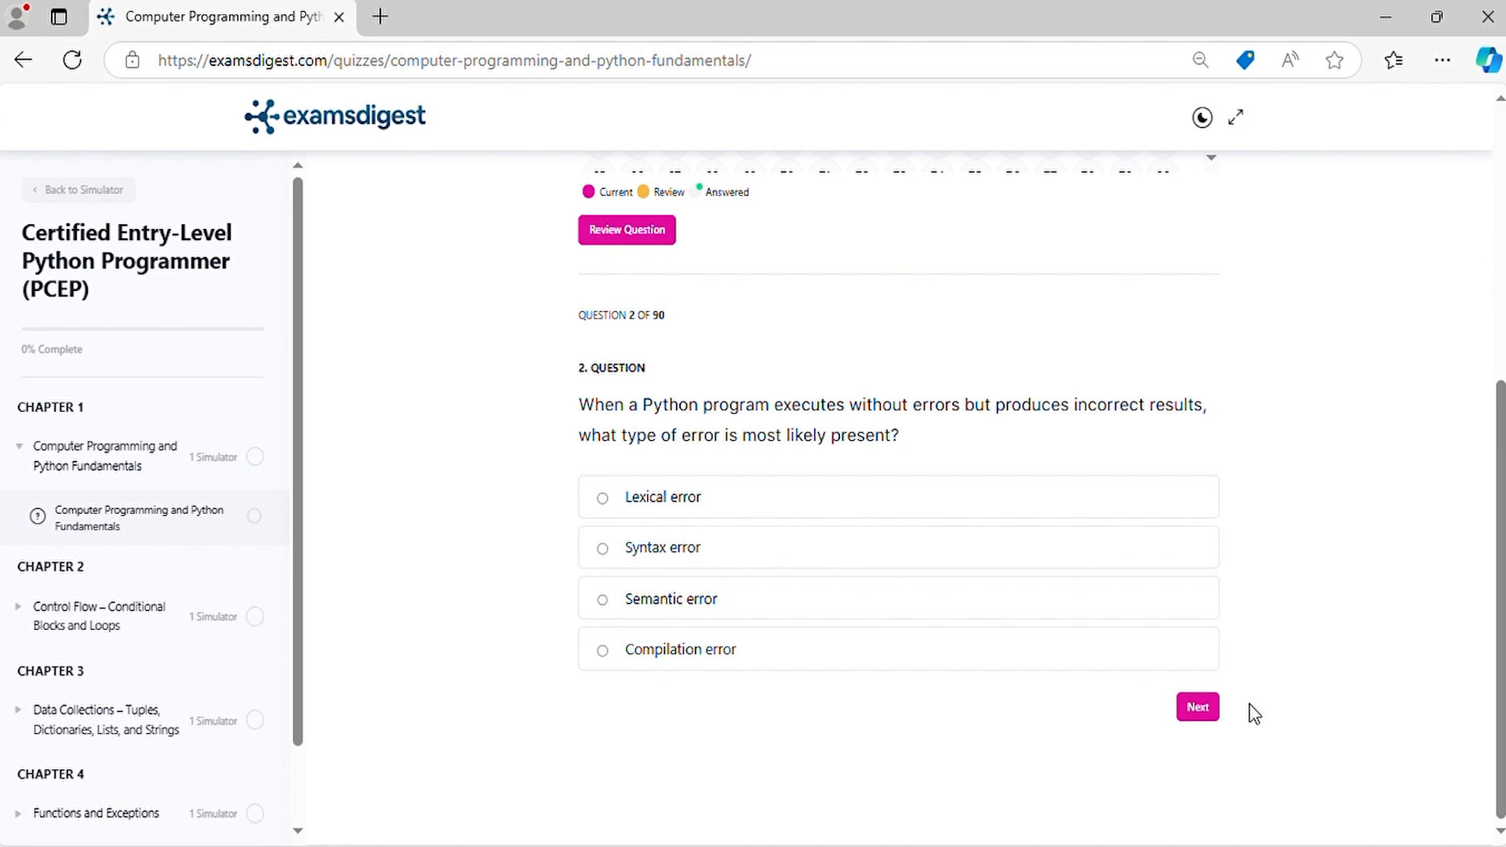
{"action": "left_click", "coordinate": [1196, 706]}
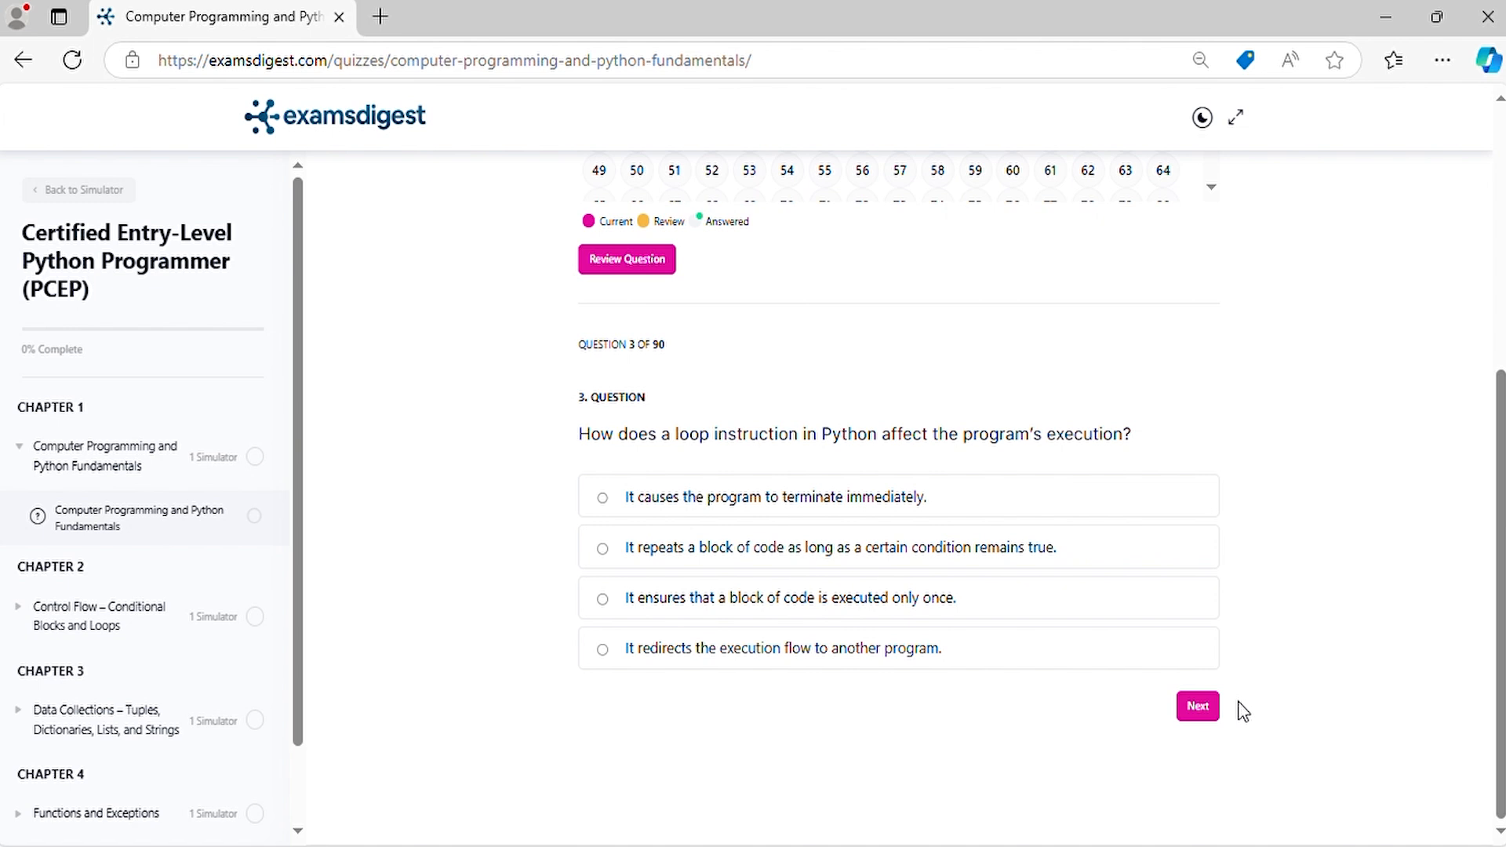
{"action": "mouse_move", "coordinate": [1197, 706]}
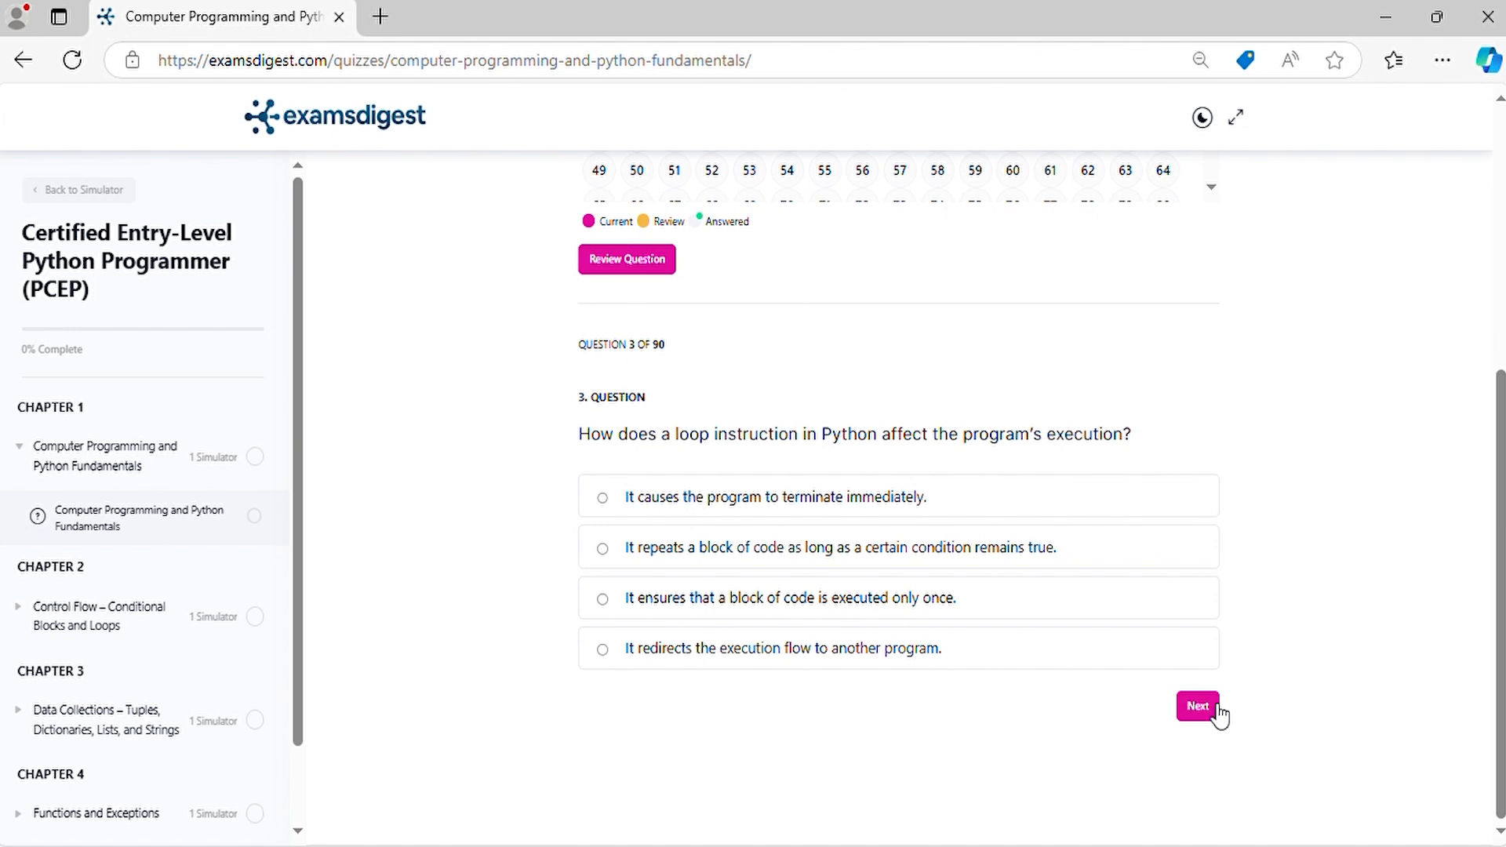
{"action": "left_click", "coordinate": [1197, 706]}
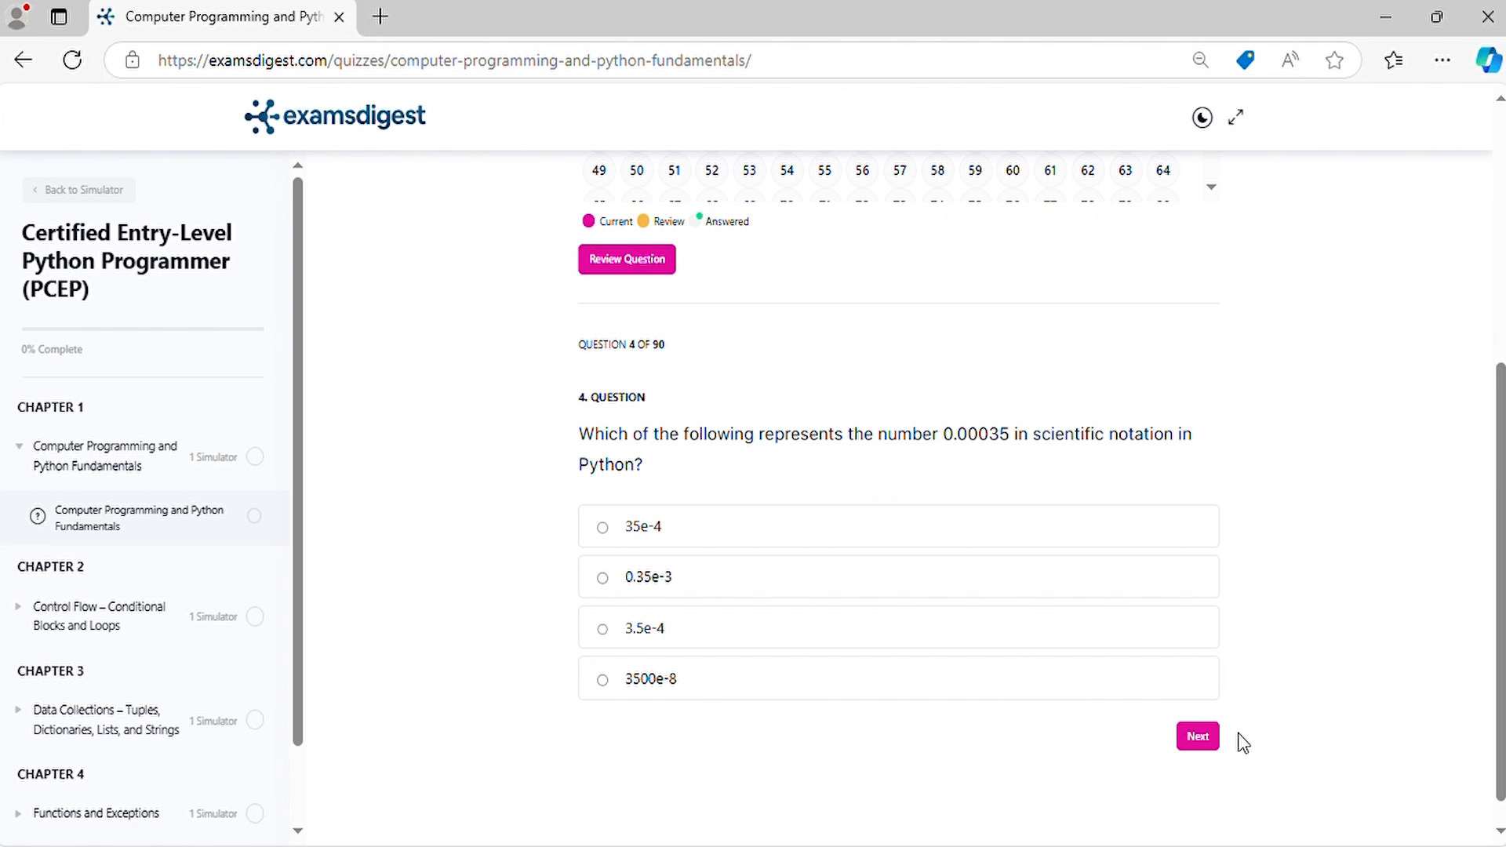
{"action": "left_click", "coordinate": [1197, 736]}
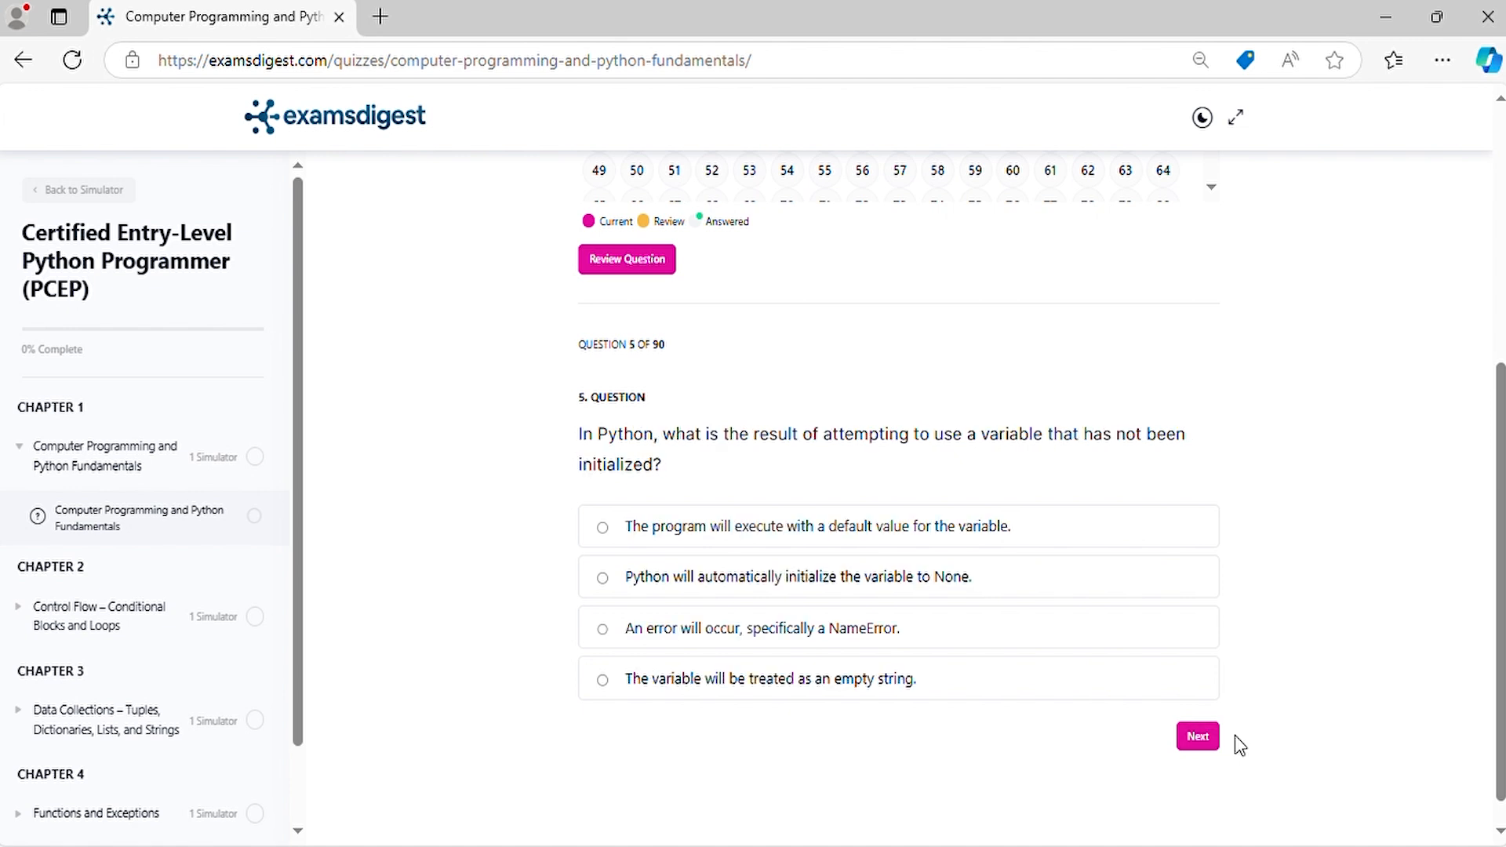